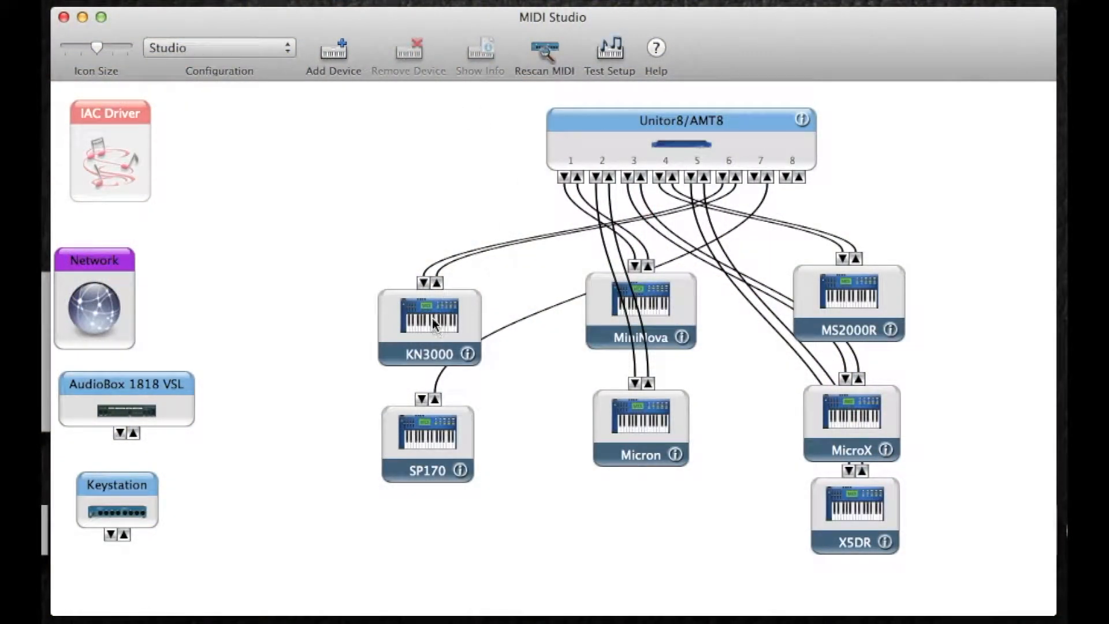
- Browse the available icons for the KN3000 device, then close its properties
left_click(639, 304)
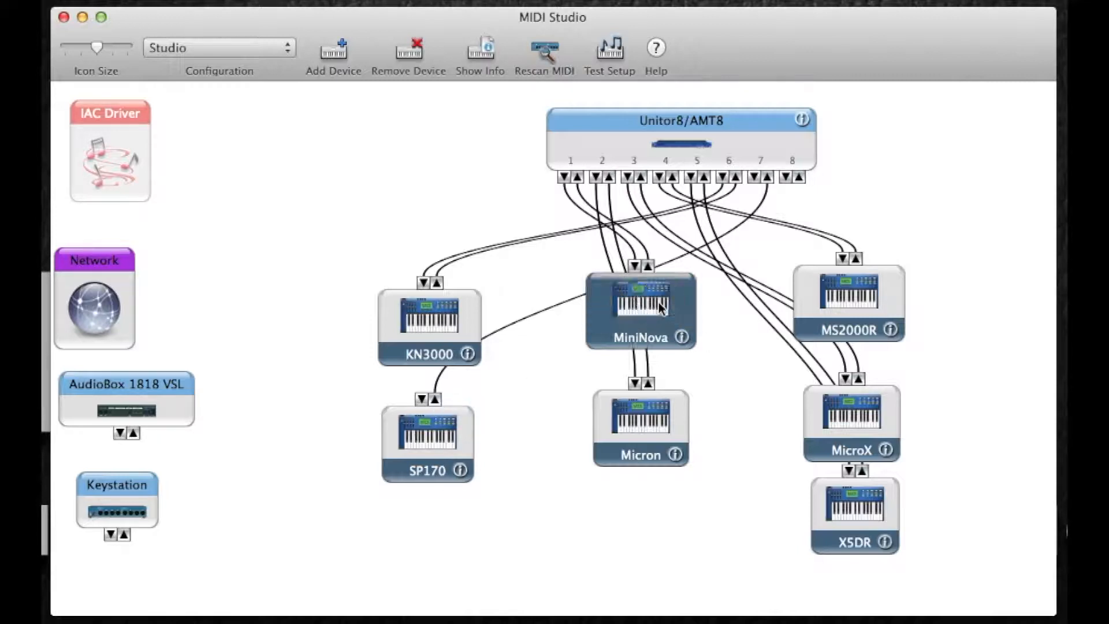
left_click(435, 311)
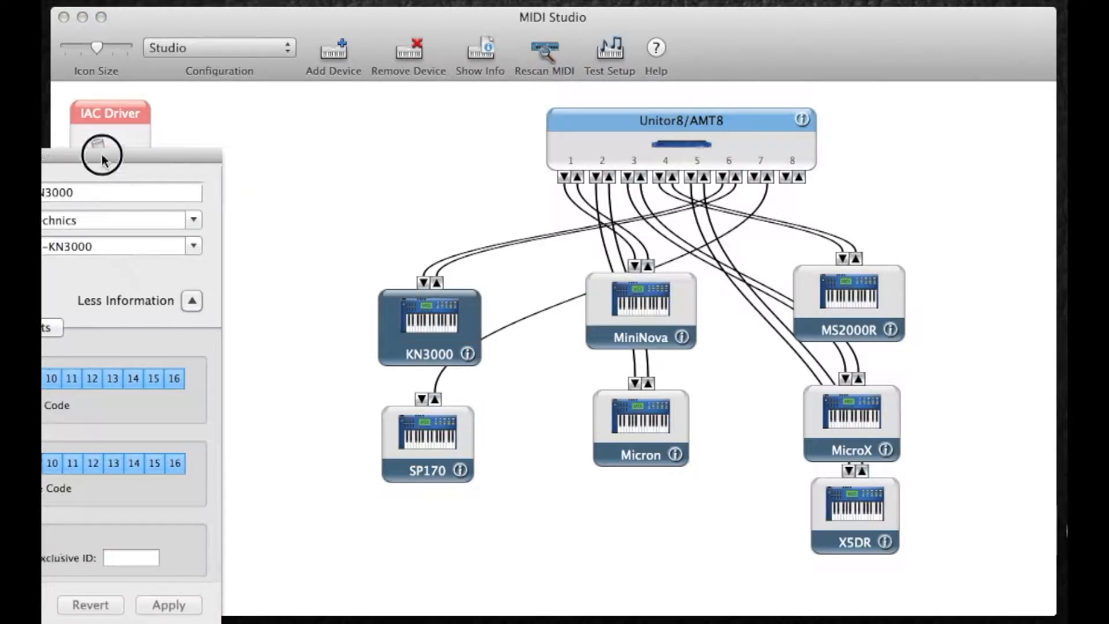
left_click(101, 155)
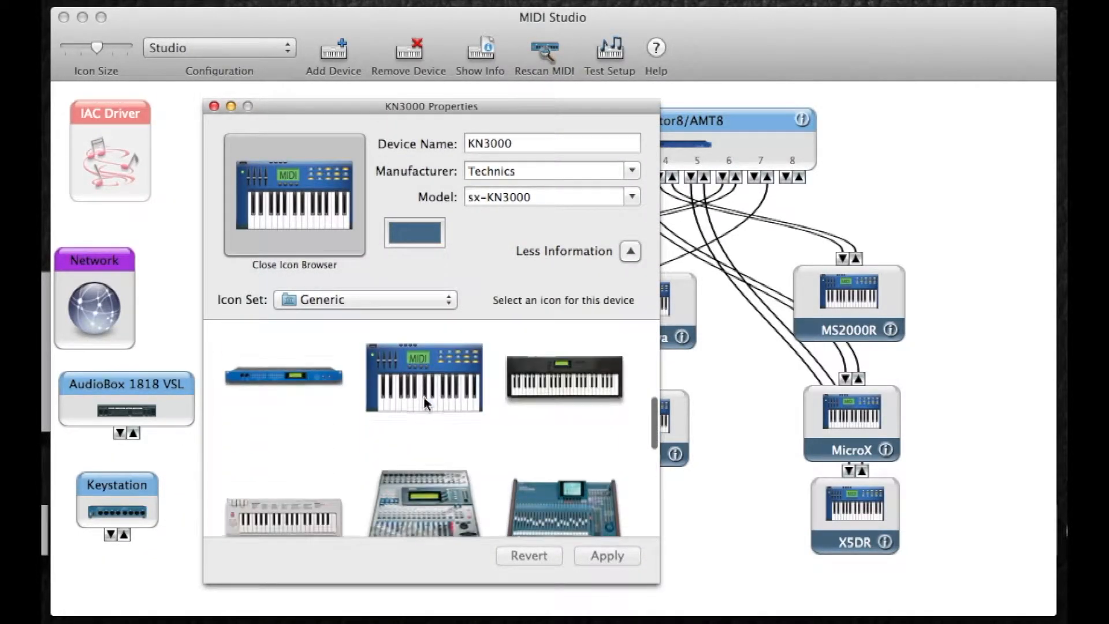
scroll("down", 3)
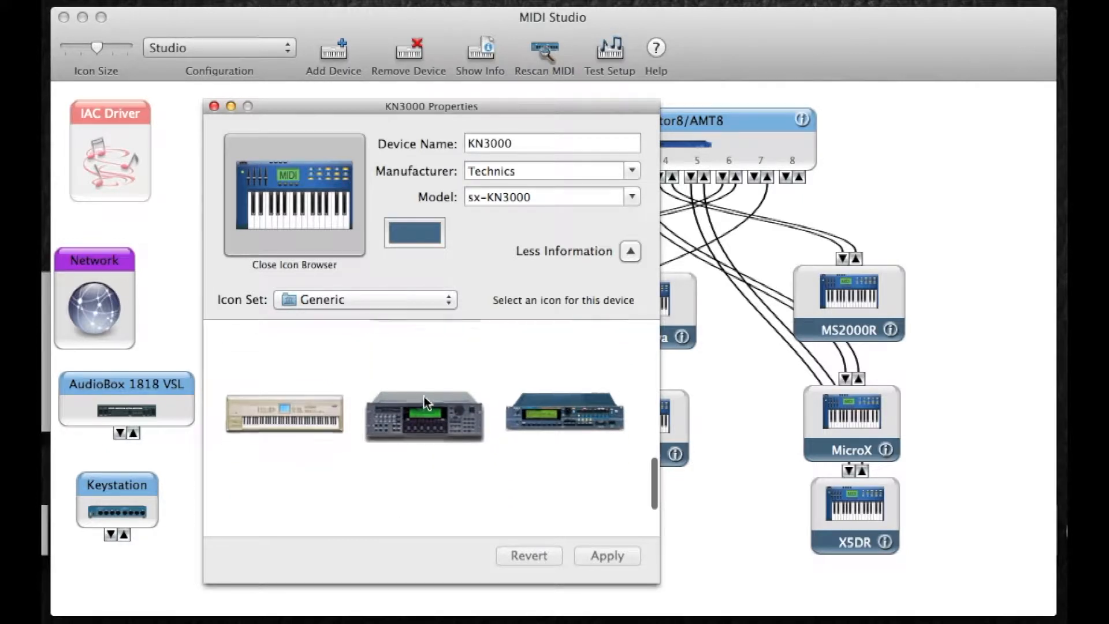
scroll("down", 3)
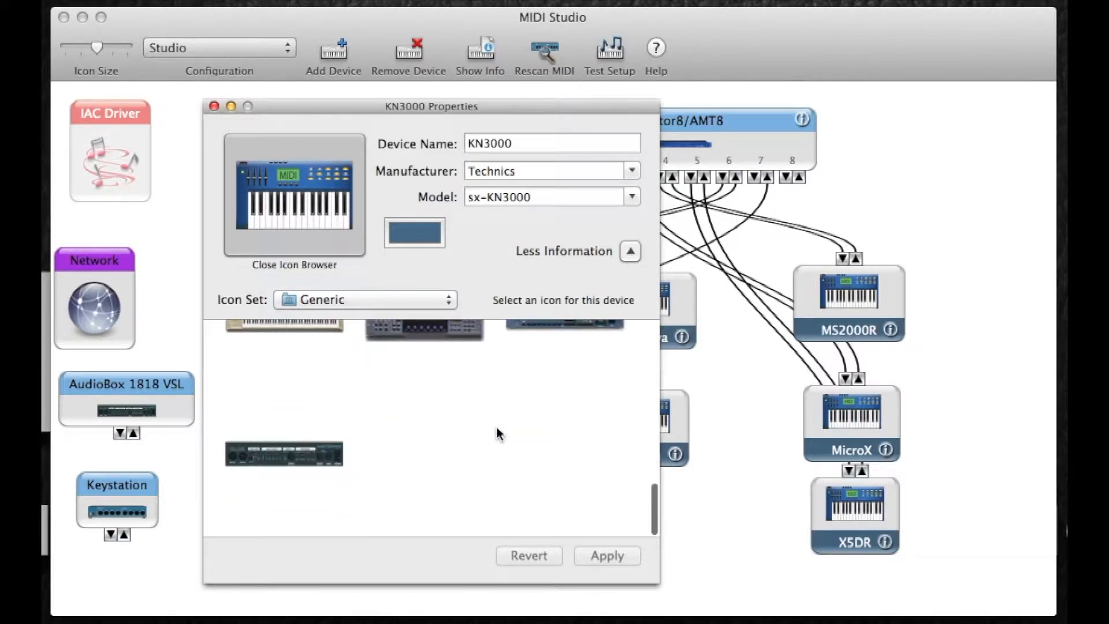
scroll("up", 3)
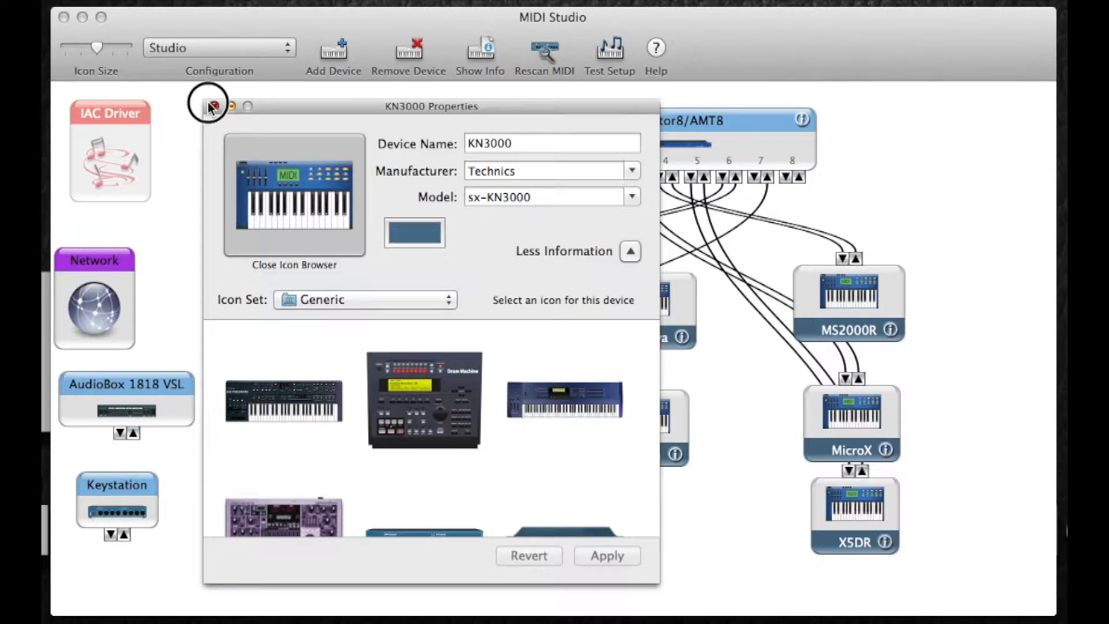
left_click(209, 107)
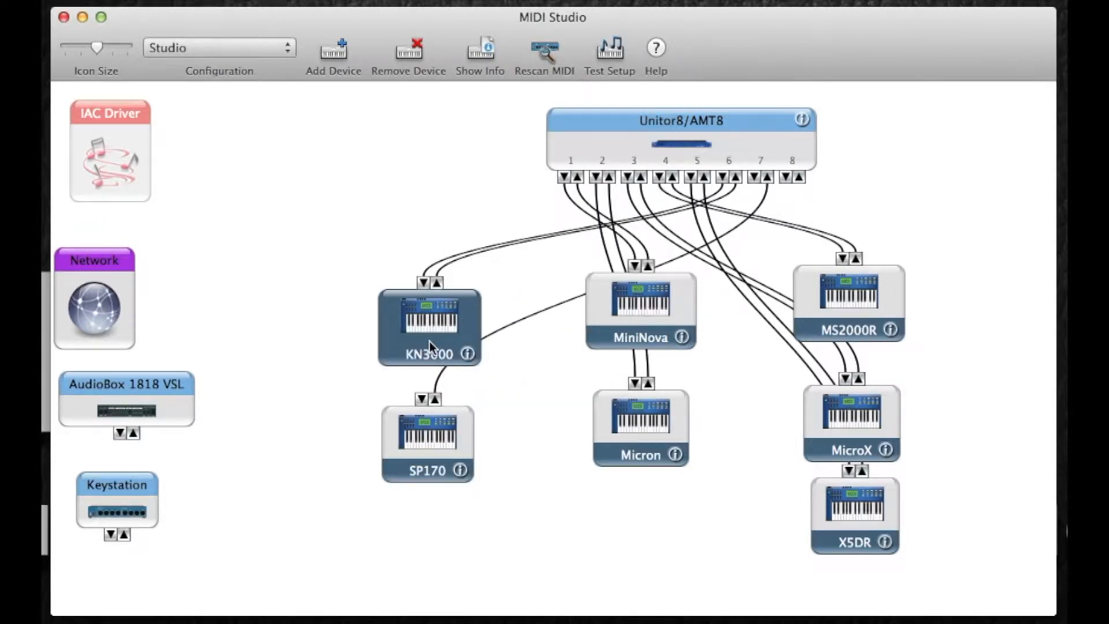
- Show Google image results for 'alesis micron' and enlarge the first picture
left_click(499, 264)
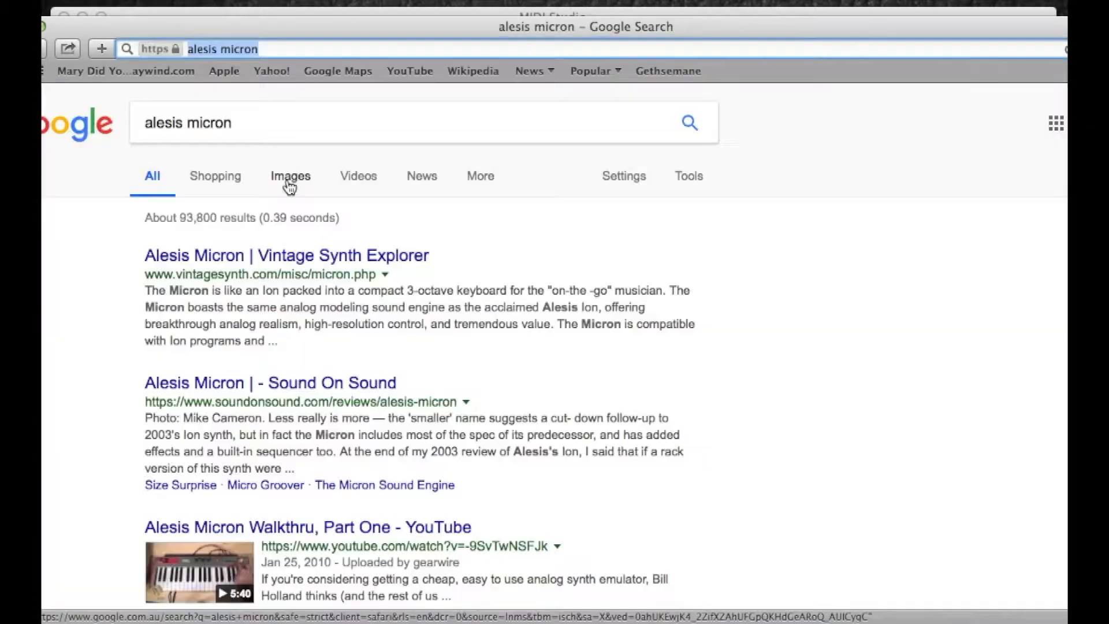
left_click(290, 175)
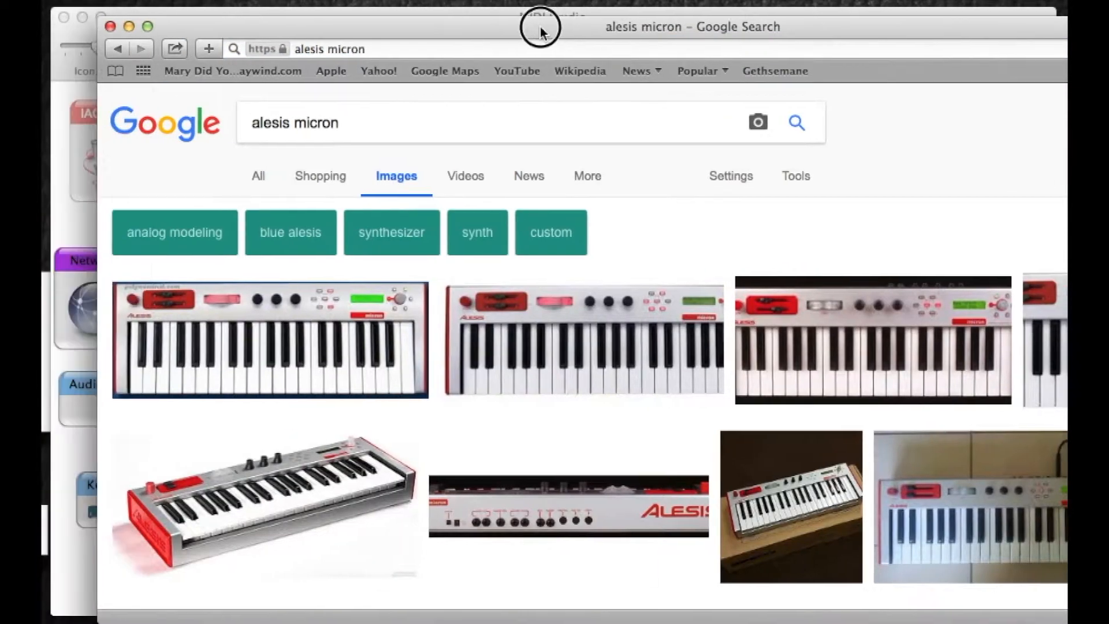
mouse_move(263, 331)
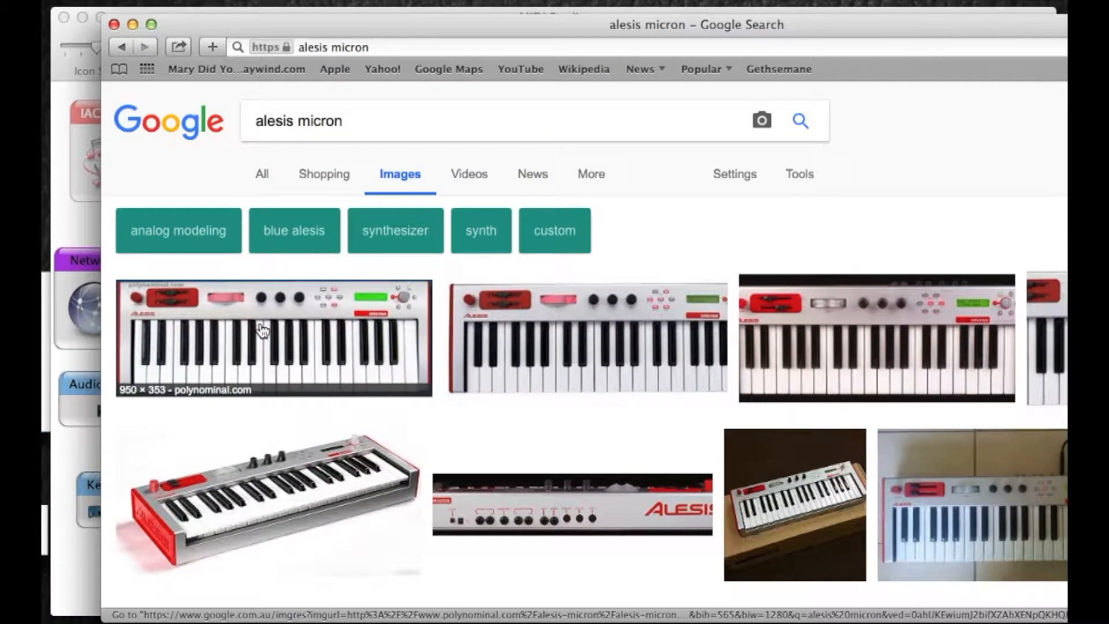
left_click(273, 336)
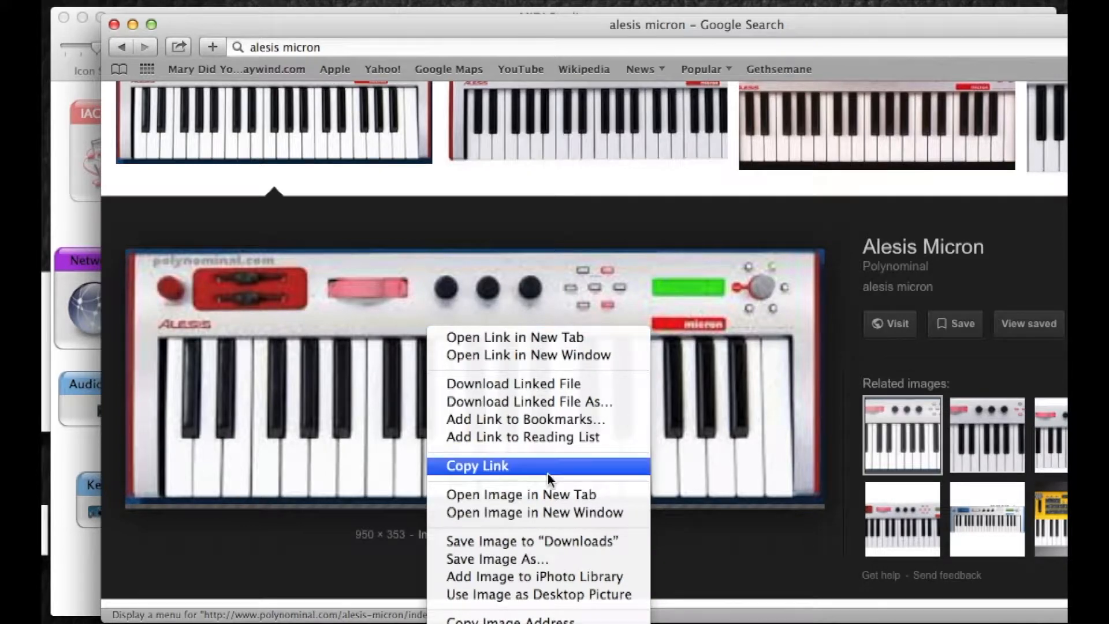
mouse_move(516, 558)
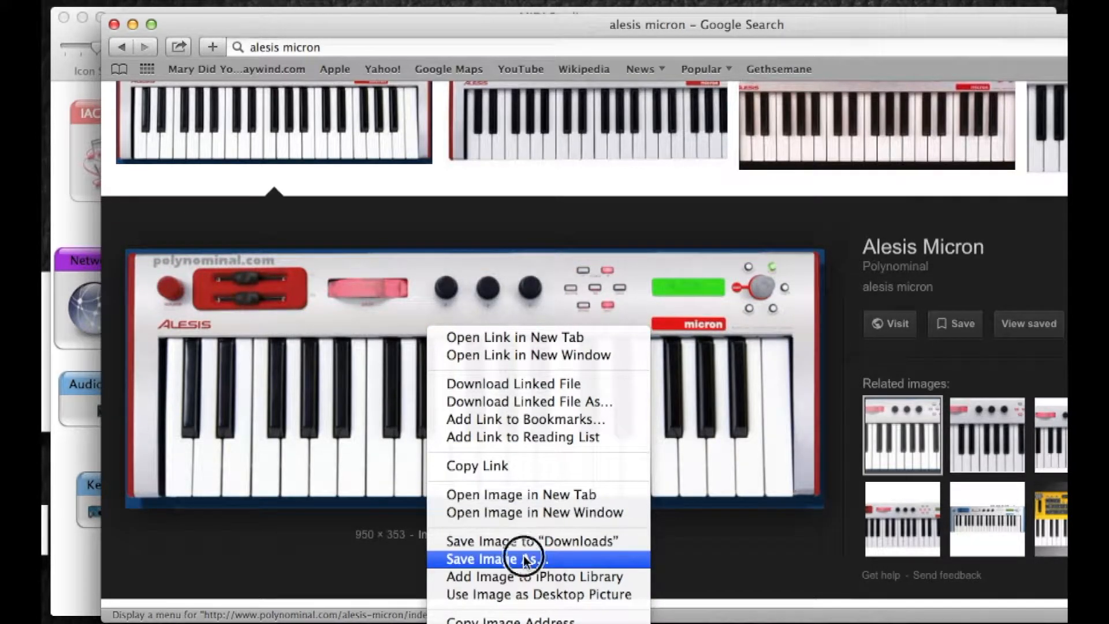
- Save the Alesis Micron picture into a new 'Custom' folder on the Desktop
left_click(495, 559)
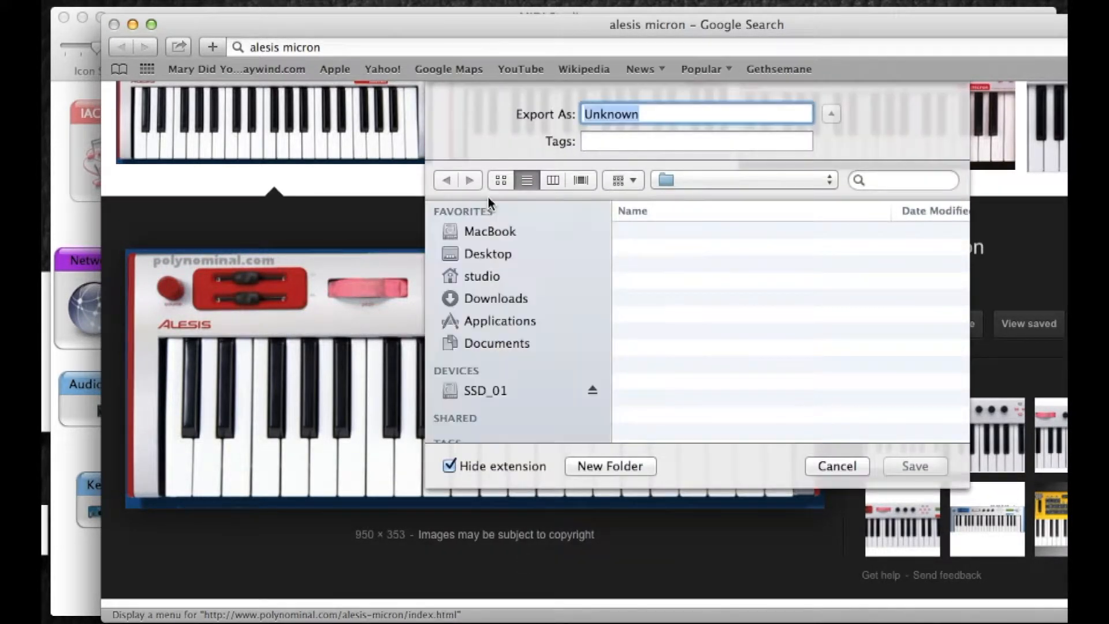
left_click(486, 252)
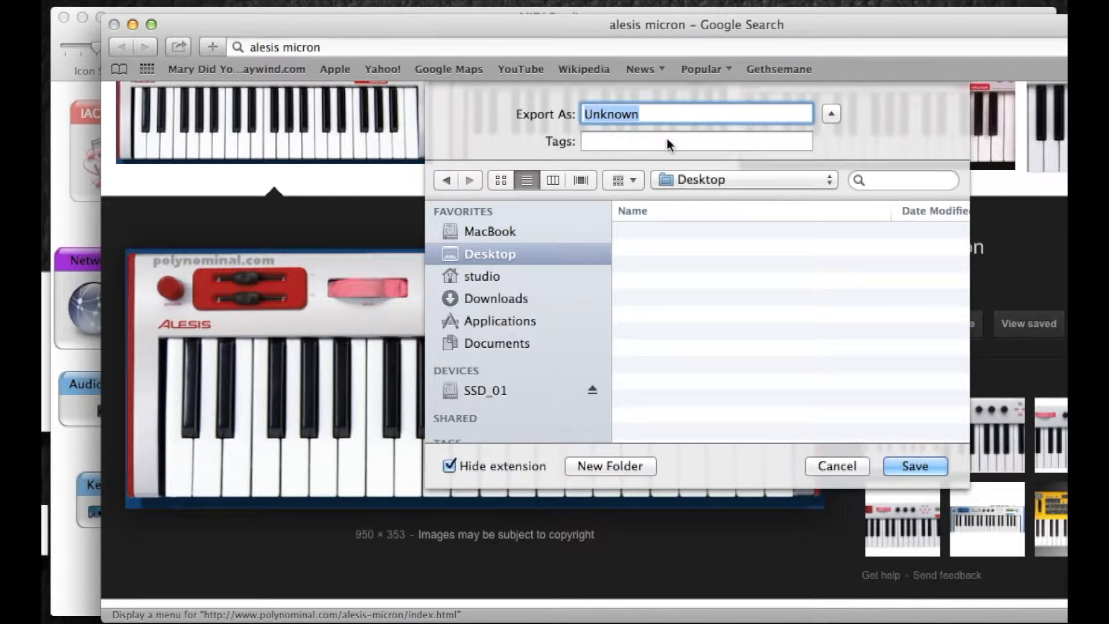
left_click(609, 466)
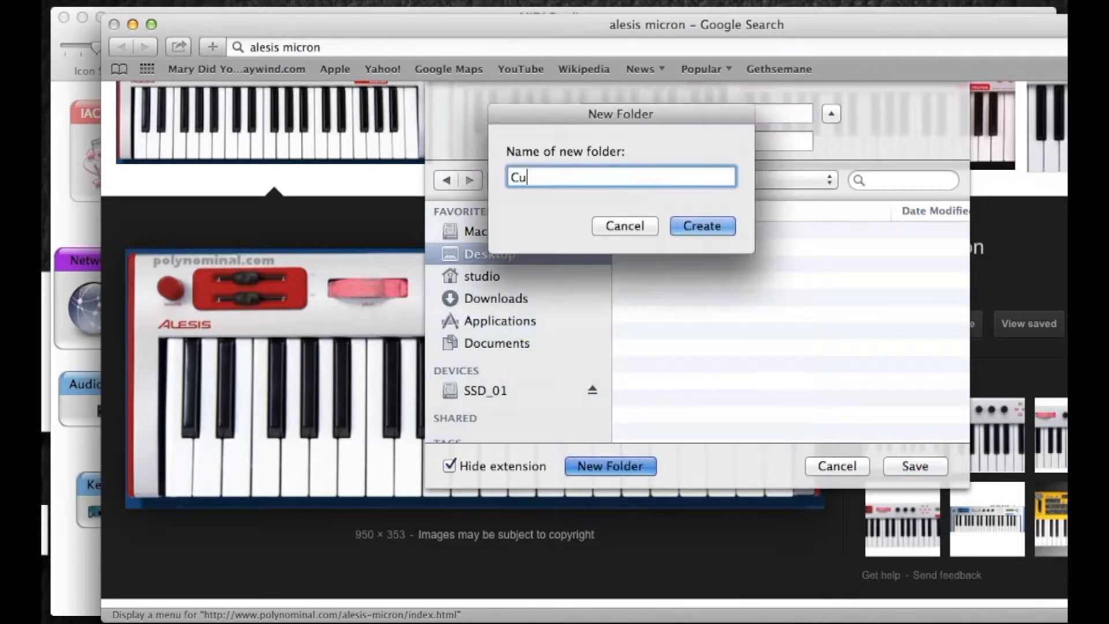
left_click(700, 226)
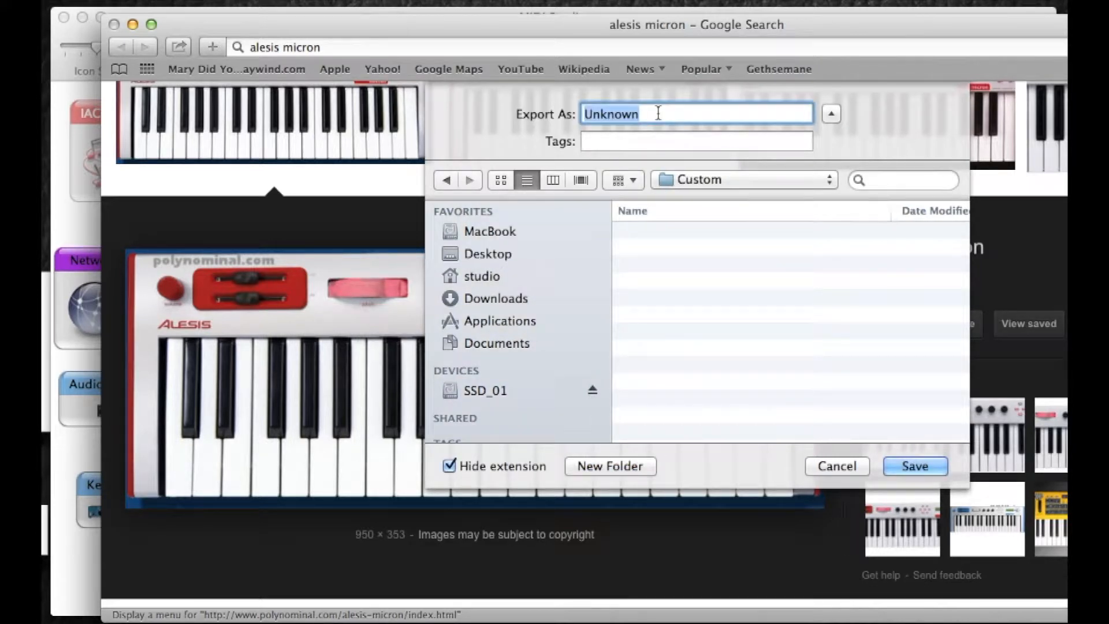
type("Al")
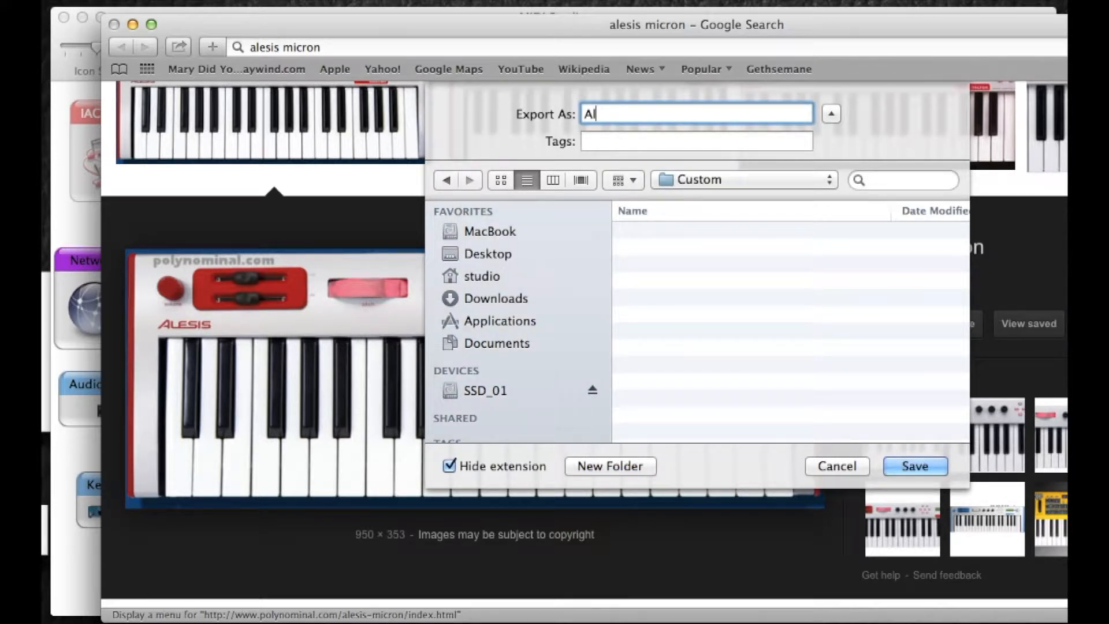
type("lesis Micro")
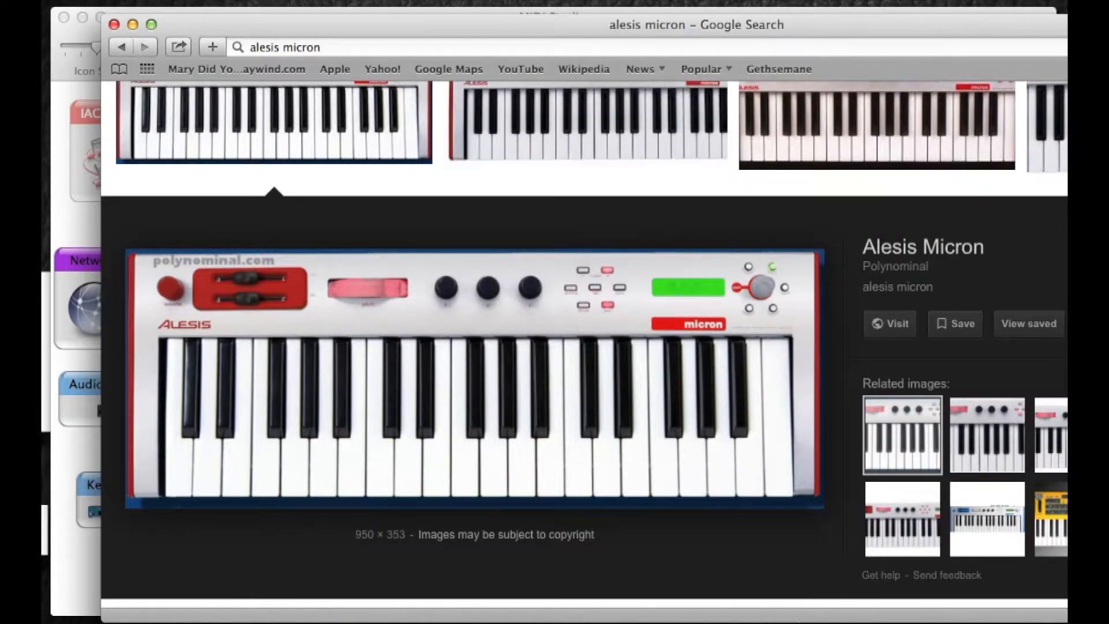
mouse_move(363, 37)
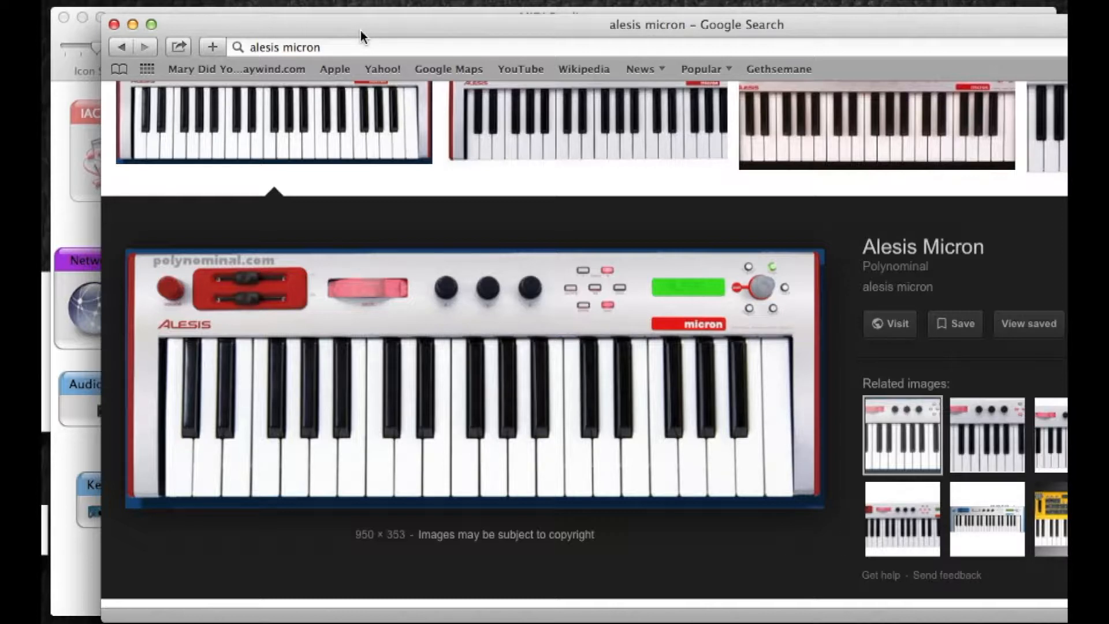
mouse_move(353, 47)
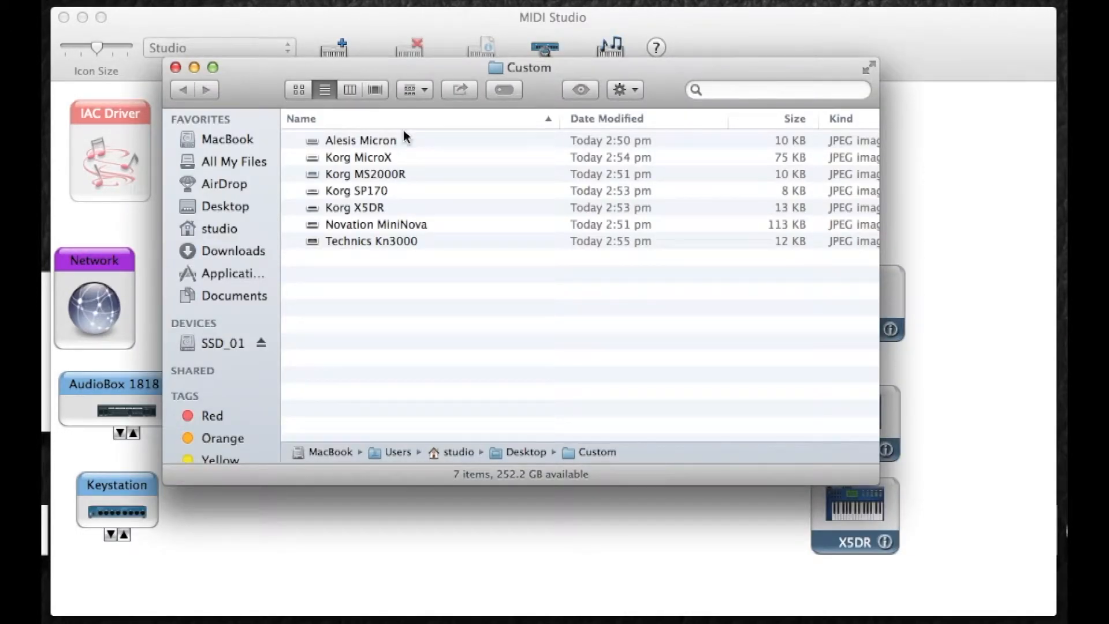
- Quick Look the Custom folder's device photos, select Technics Kn3000, and close the window
left_click(361, 140)
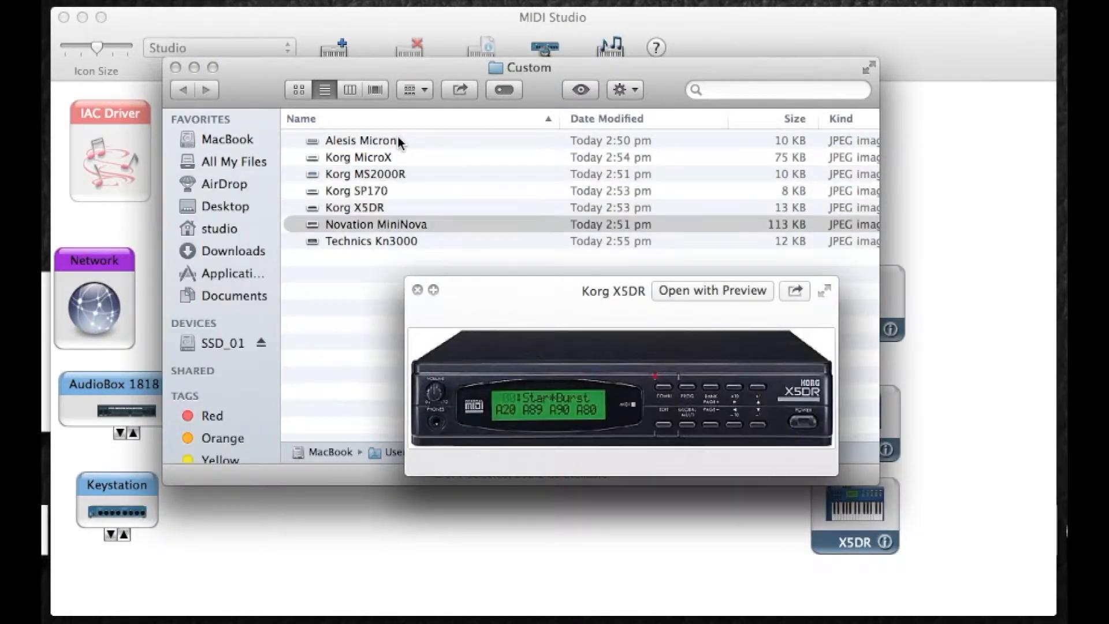
left_click(370, 240)
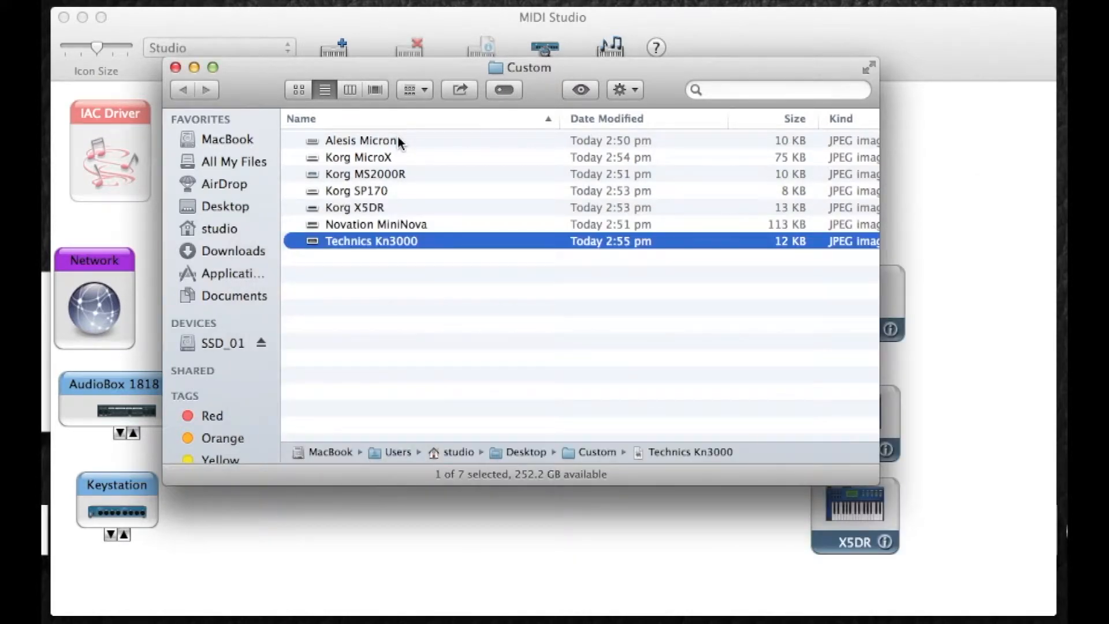
left_click(176, 67)
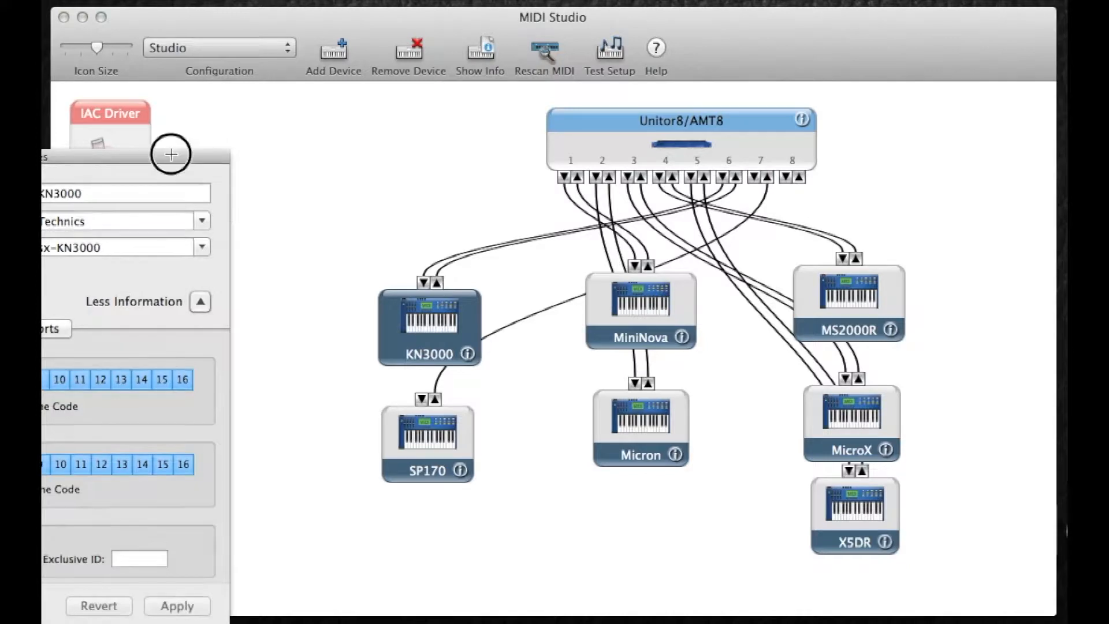
- Try KN3000's Native Instruments and Generic icon sets, then open a new Finder window
left_click(421, 315)
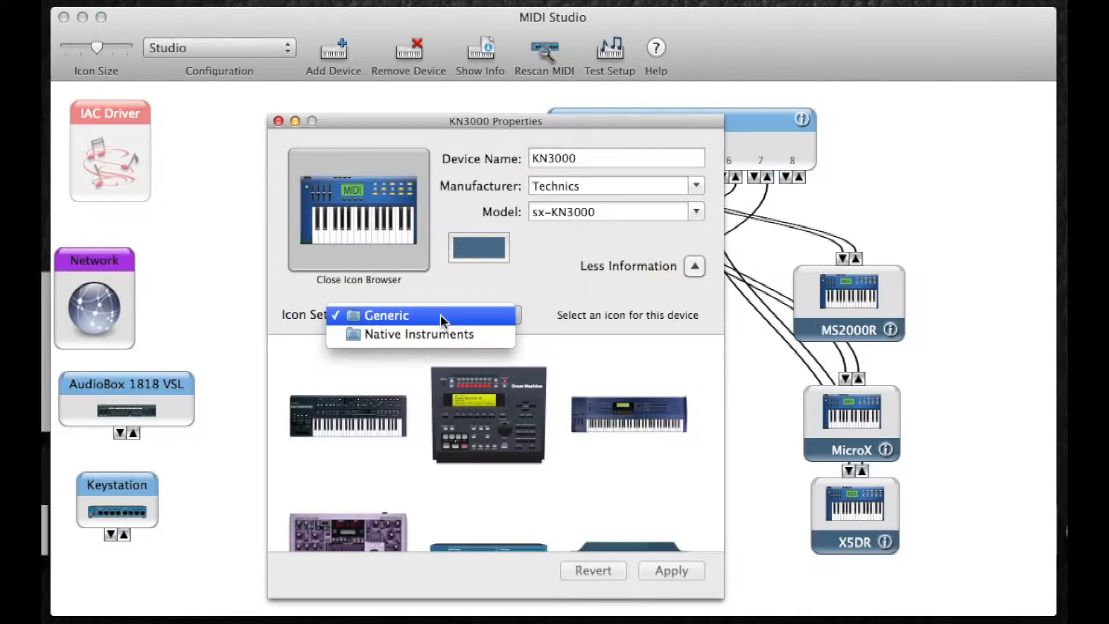
left_click(415, 334)
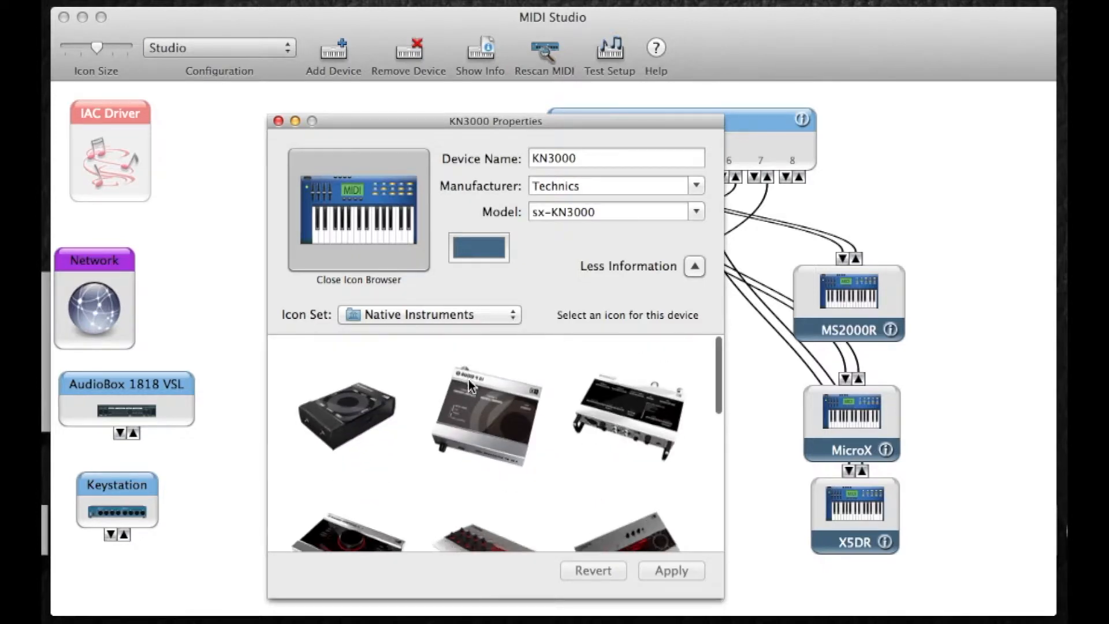
left_click(428, 314)
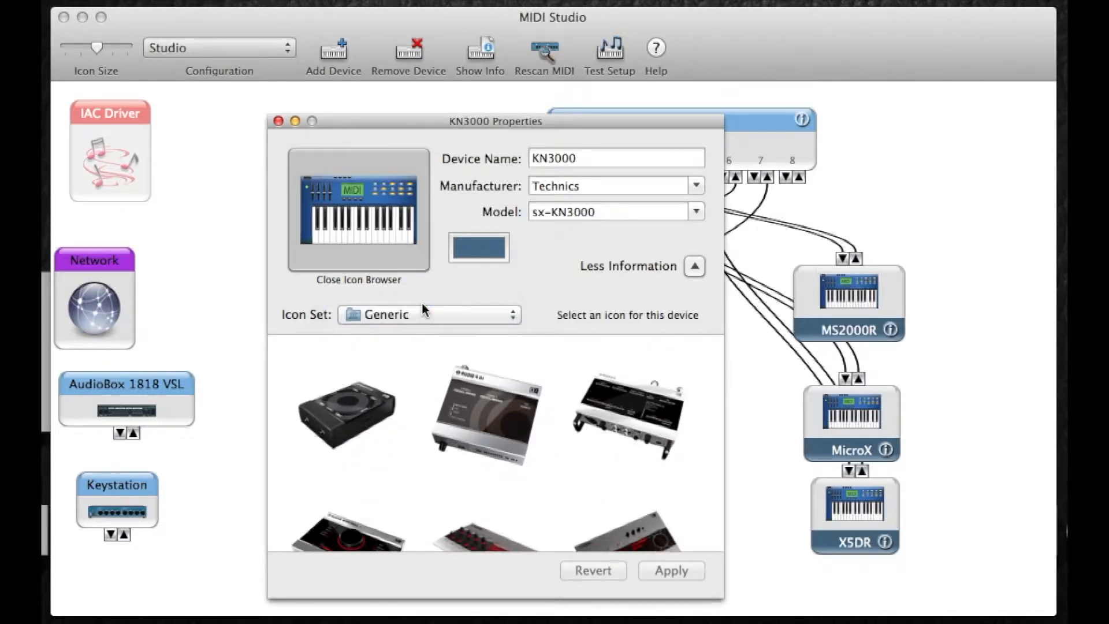
left_click(278, 120)
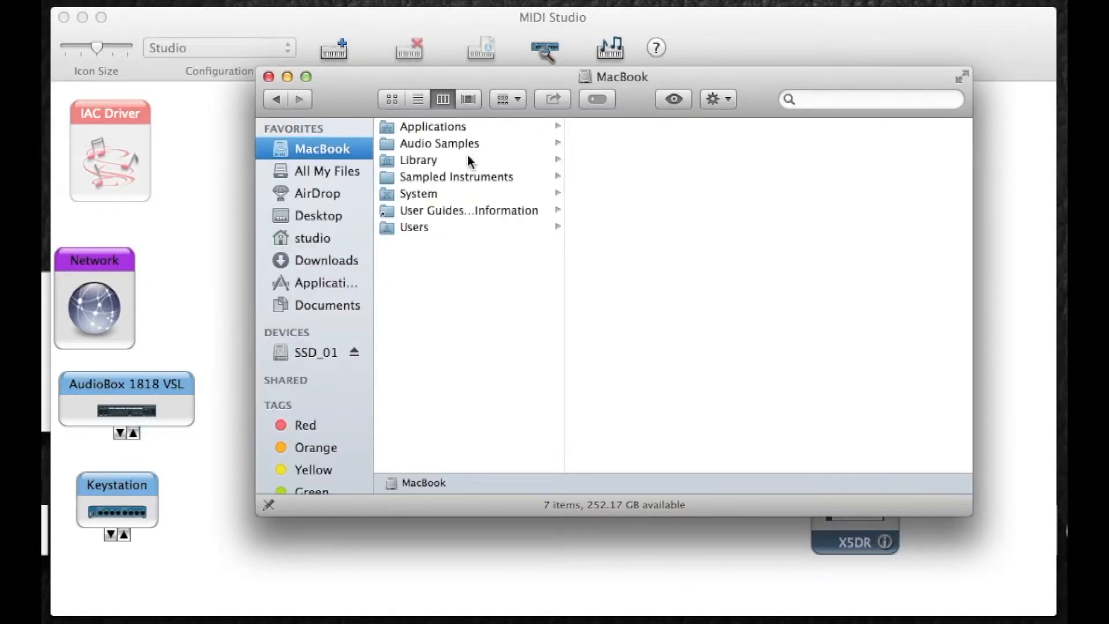
- Browse to Library/Audio/MIDI Devices and look inside the Generic icon set folder
left_click(418, 160)
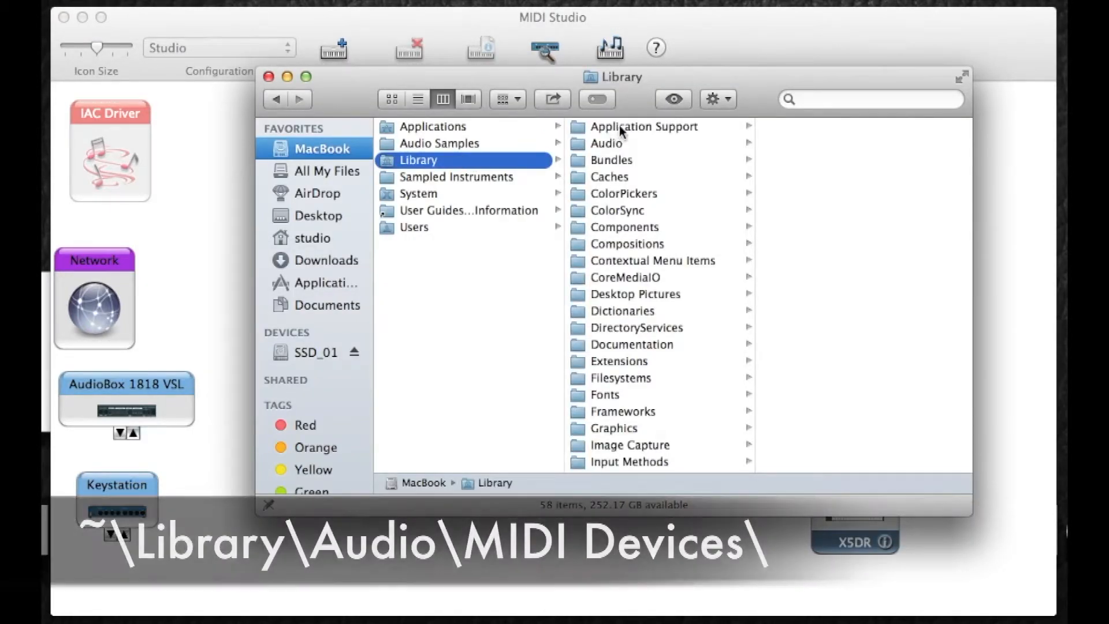
left_click(606, 142)
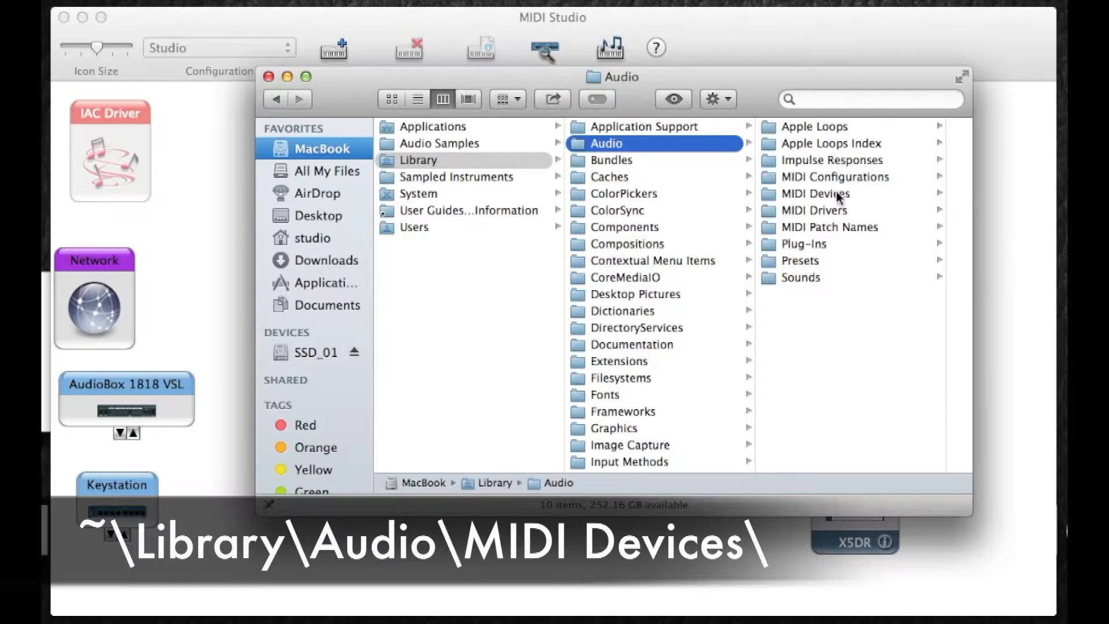
left_click(814, 193)
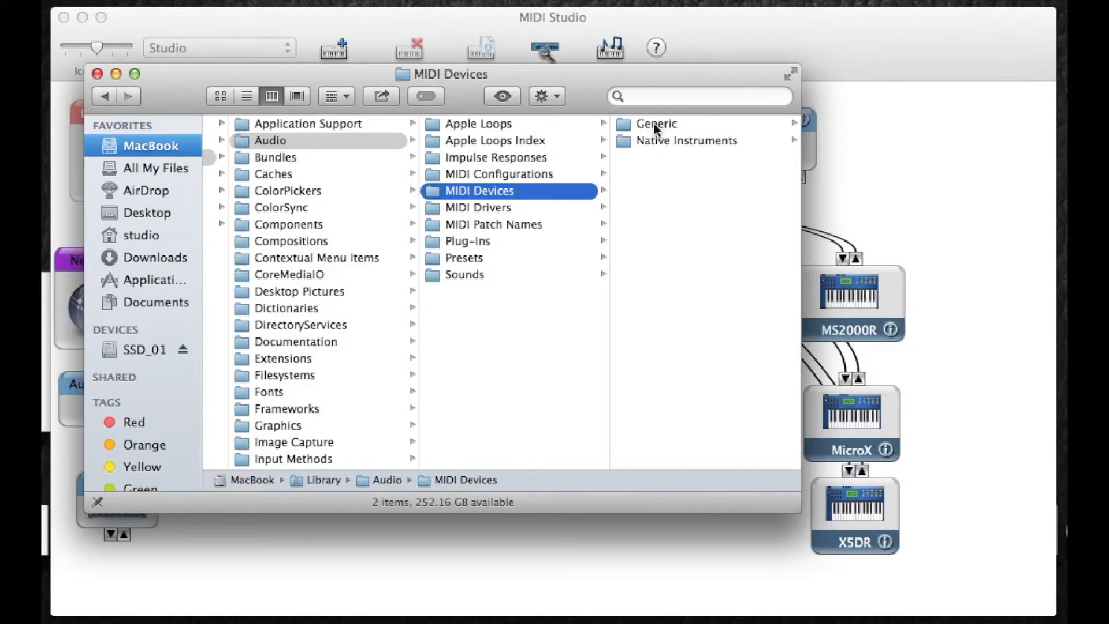
left_click(657, 123)
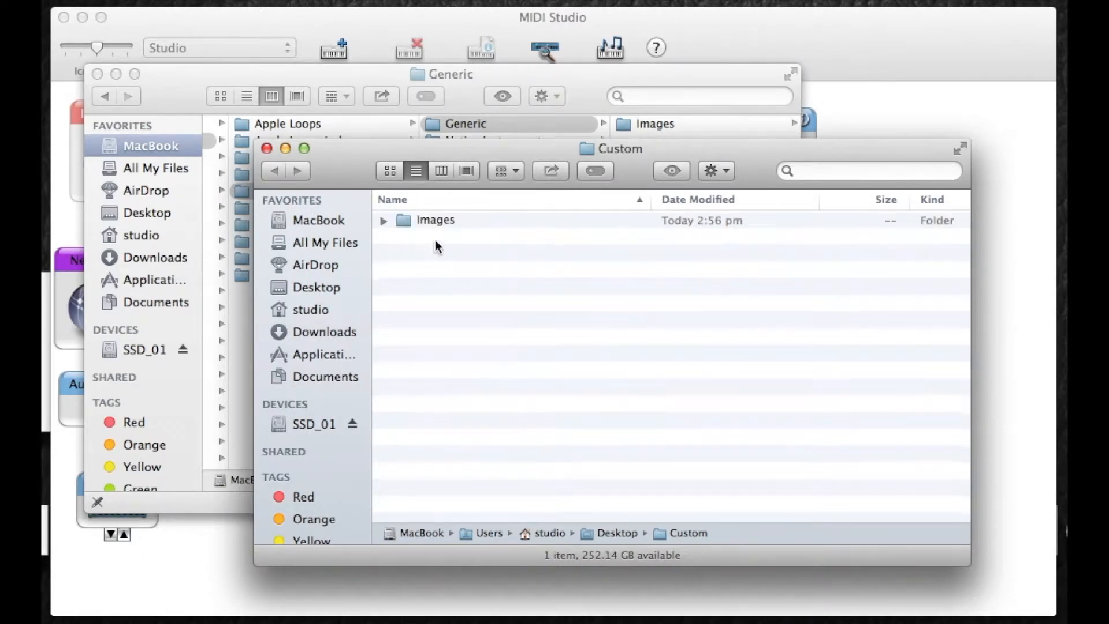
- Drag the Custom folder into MIDI Devices and authenticate as administrator
left_click(267, 149)
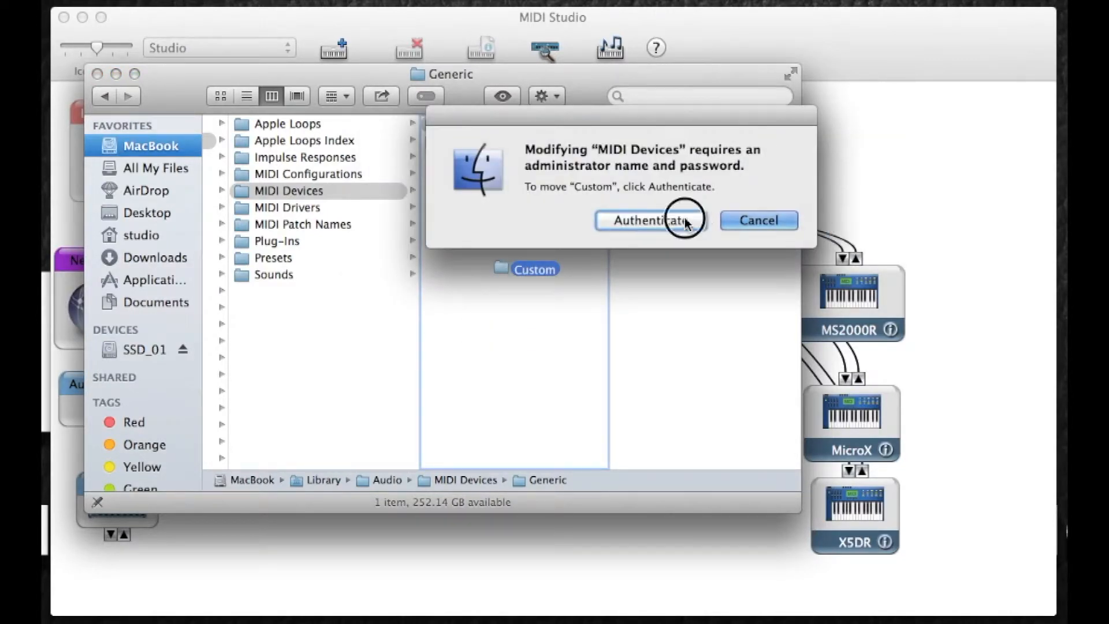
left_click(648, 220)
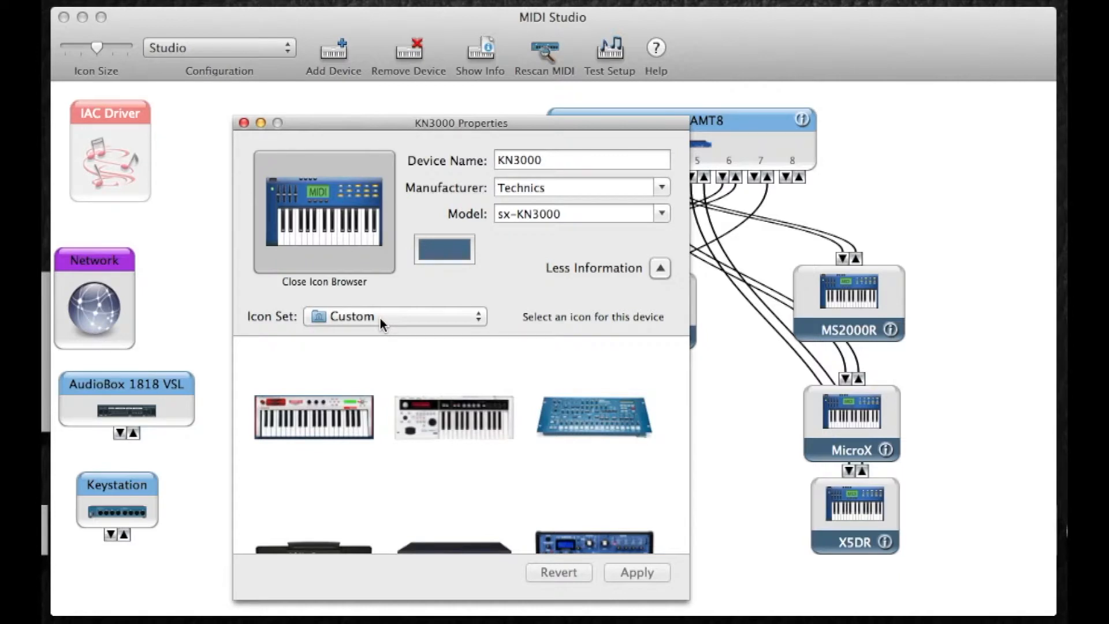
- Choose the Custom icon set and apply the Technics keyboard photo as KN3000's icon
left_click(393, 315)
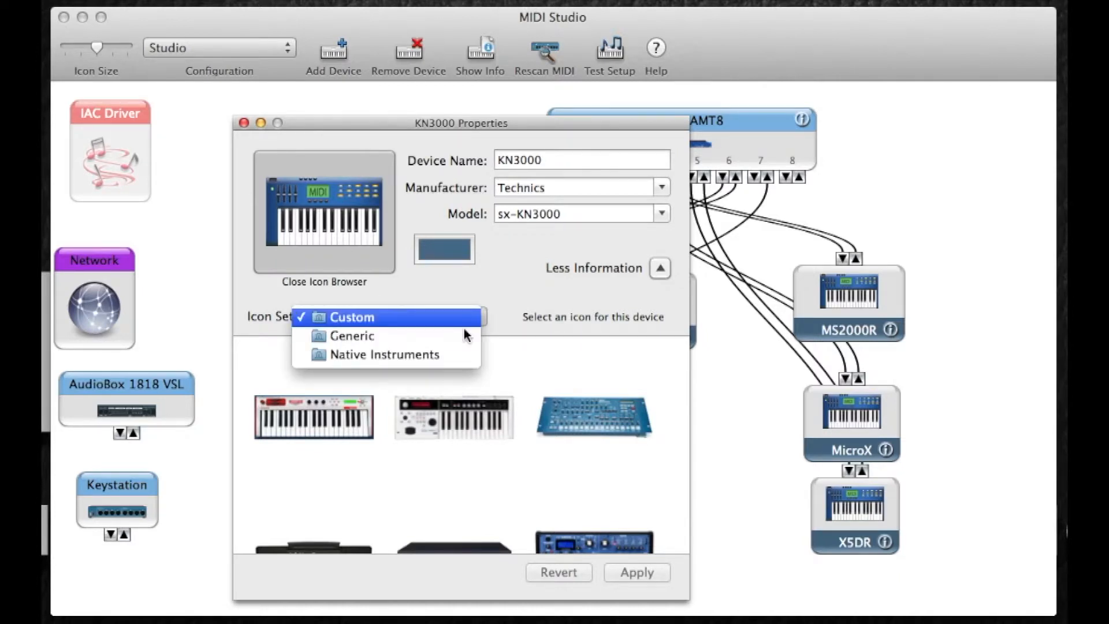
left_click(351, 316)
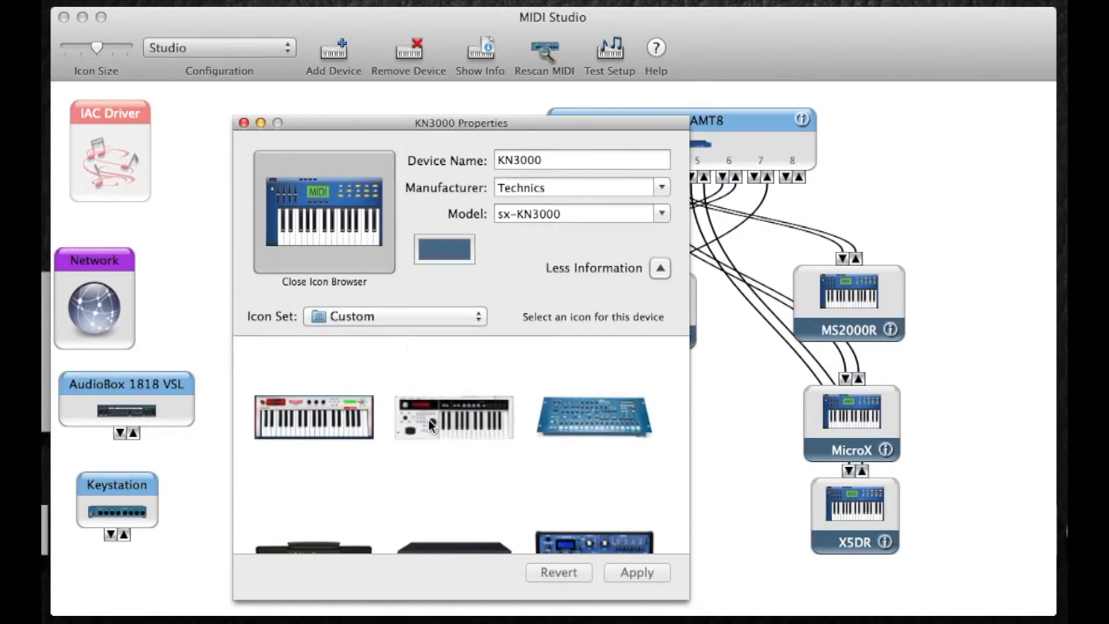
scroll("down", 3)
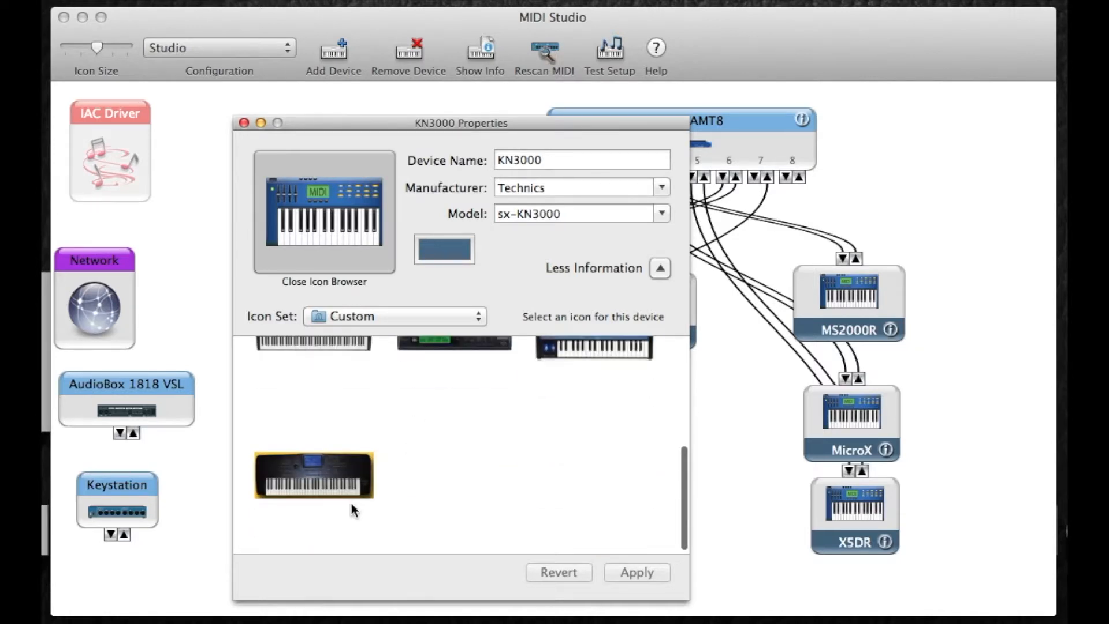
left_click(323, 474)
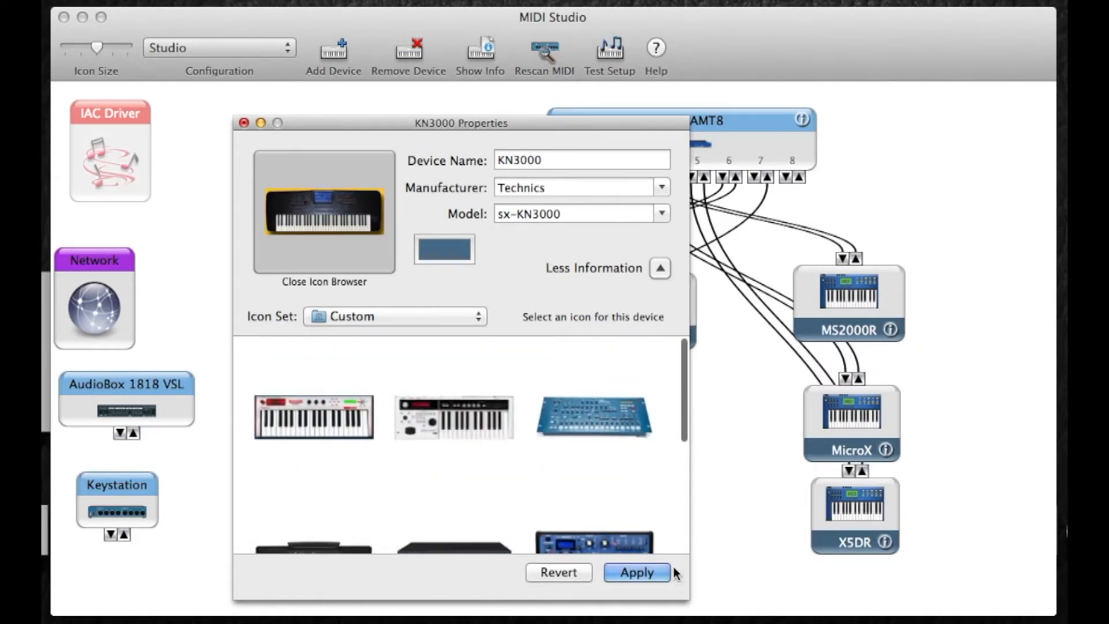
left_click(636, 573)
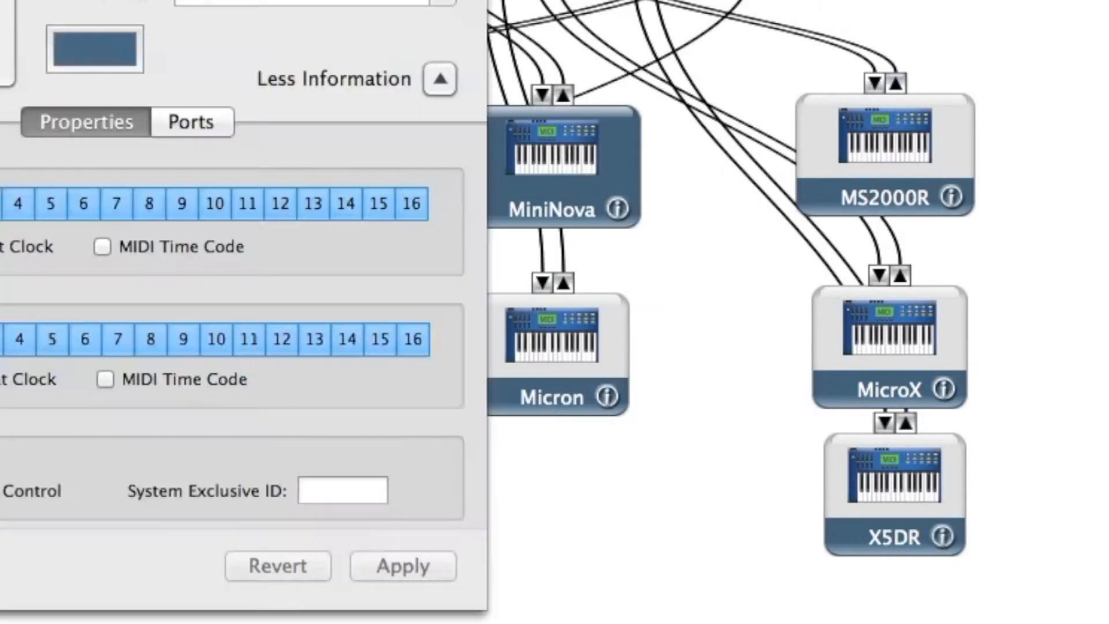